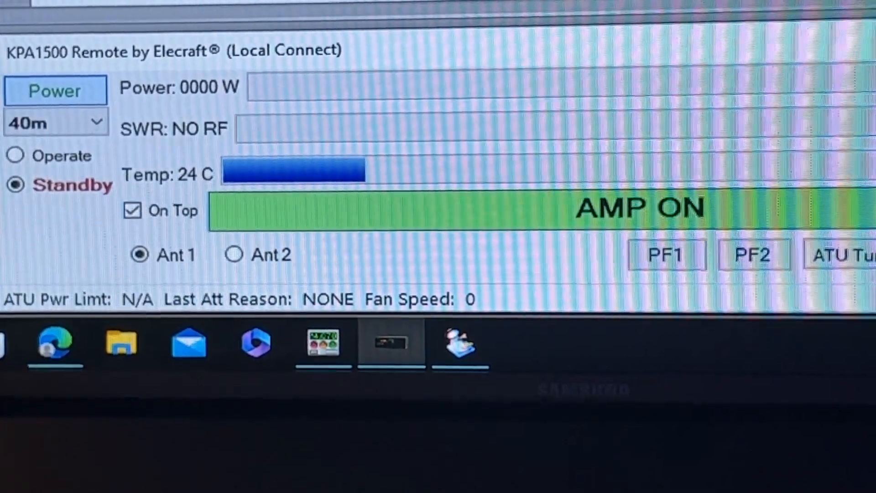
Toggle the amplifier to Operate and back to Standby, then switch antenna 2 back to antenna 1.
{"action": "left_click", "coordinate": [14, 147]}
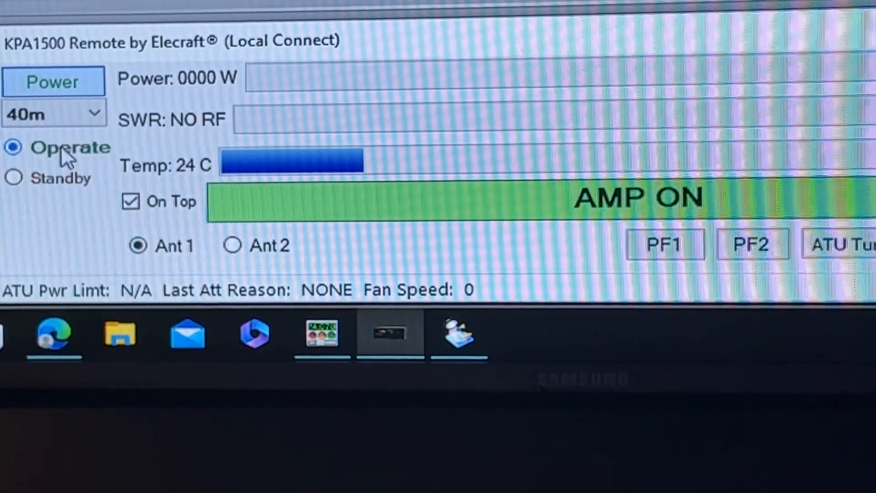
{"action": "left_click", "coordinate": [13, 177]}
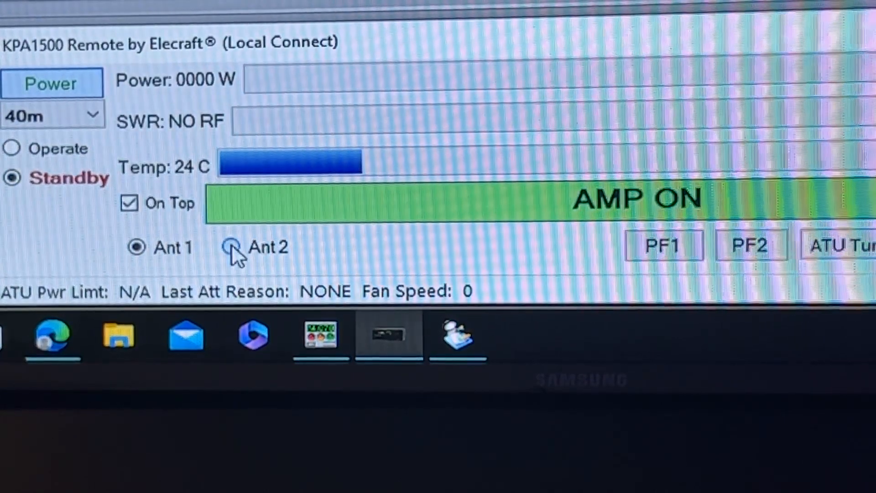
{"action": "left_click", "coordinate": [229, 247]}
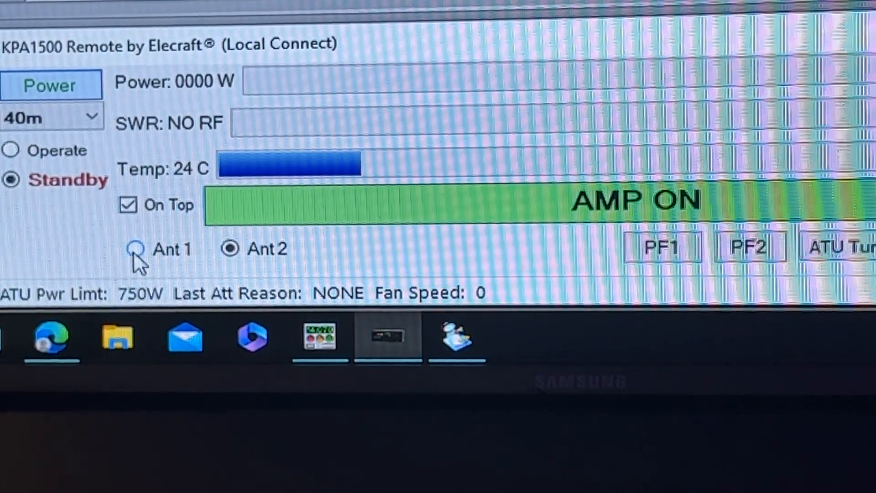
{"action": "left_click", "coordinate": [134, 254]}
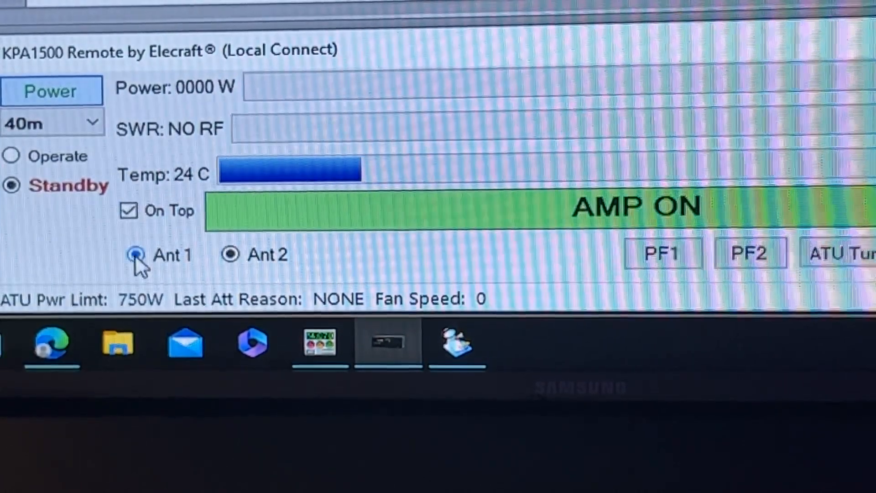